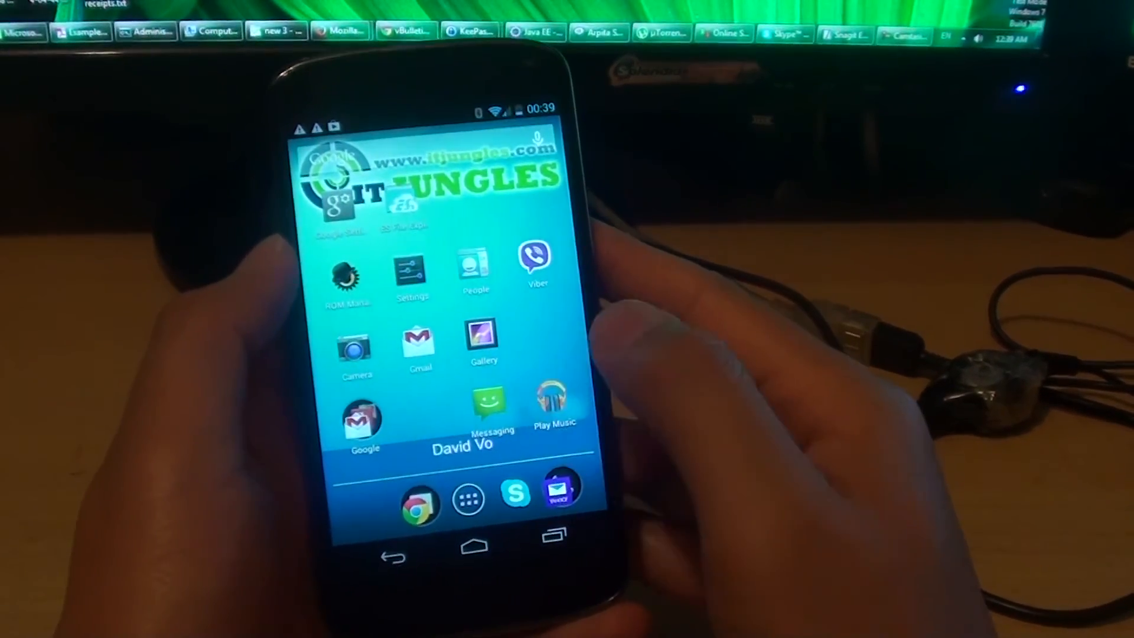
Launch Play Music and view the Unknown Album listing Track 1 through Track 5
{"action": "left_click", "coordinate": [554, 401]}
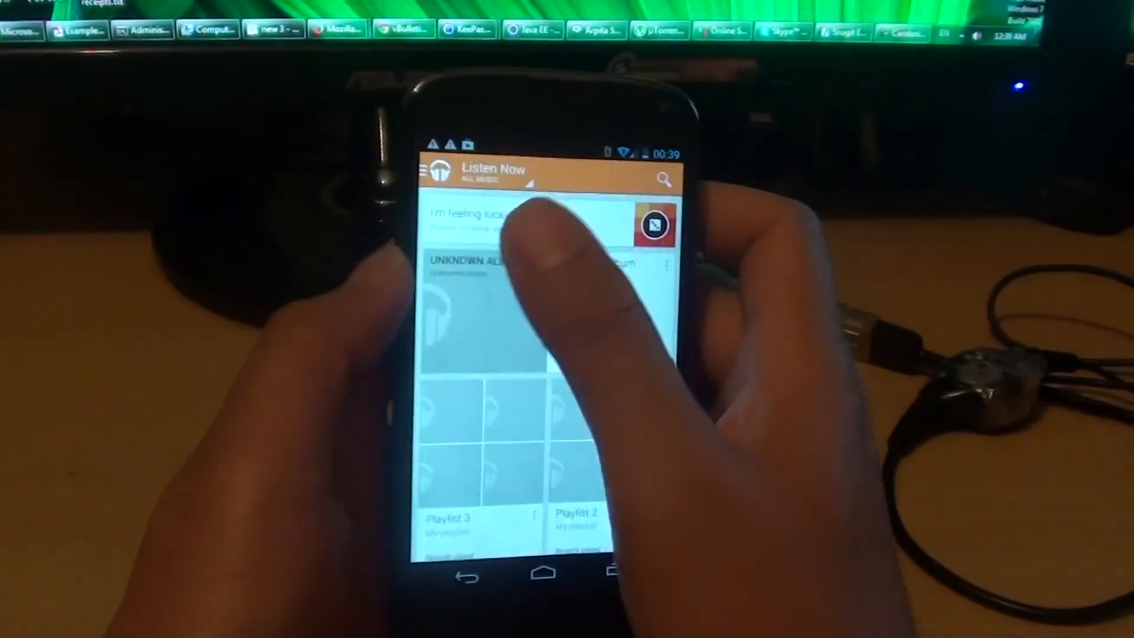
{"action": "left_click", "coordinate": [477, 263]}
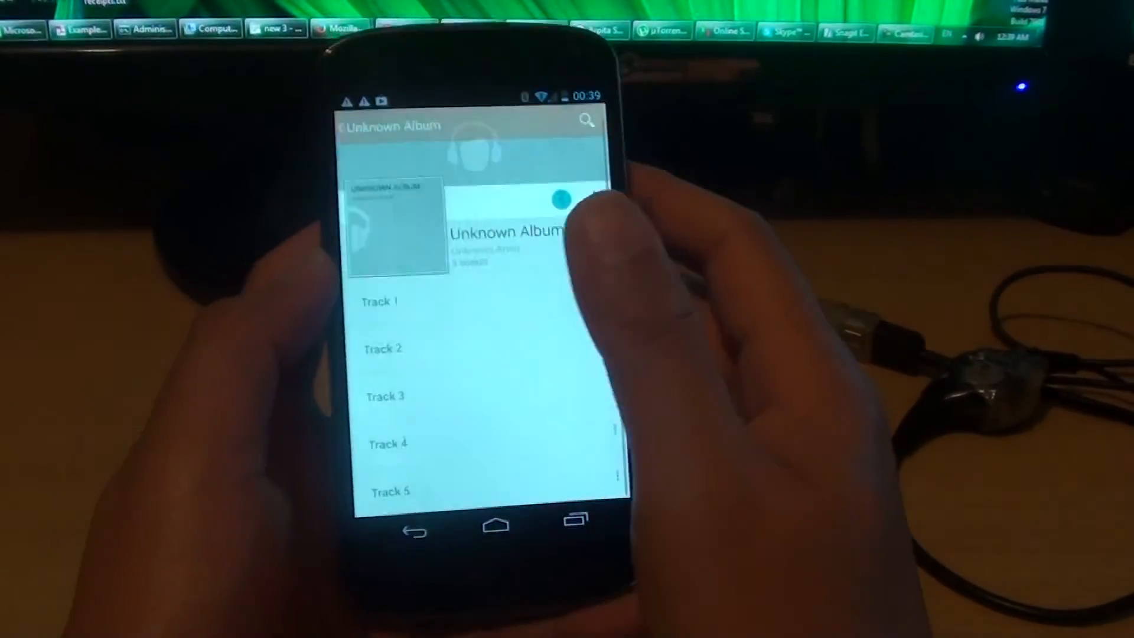